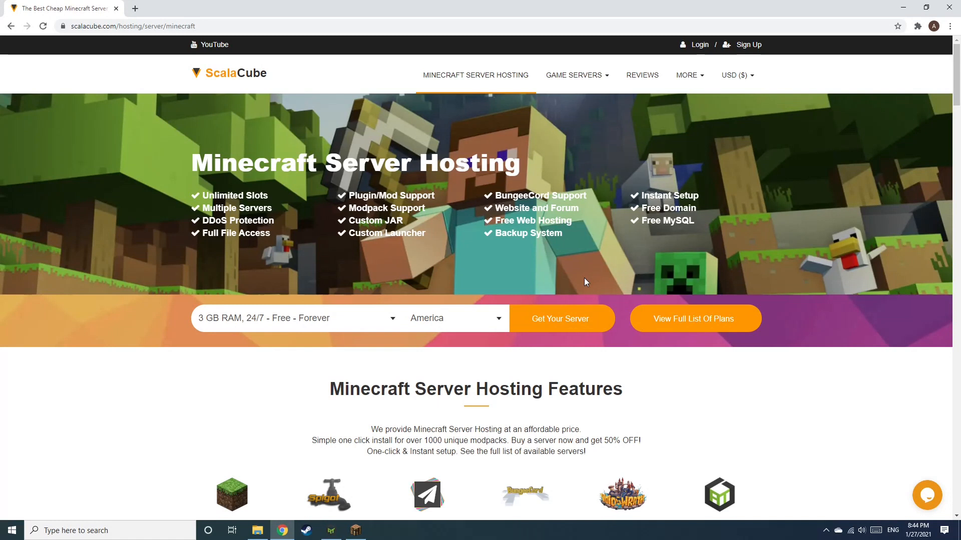
Step: Start configuring a Minecraft server via 'Get Your Server', landing on the Location step
{"action": "left_click", "coordinate": [559, 319]}
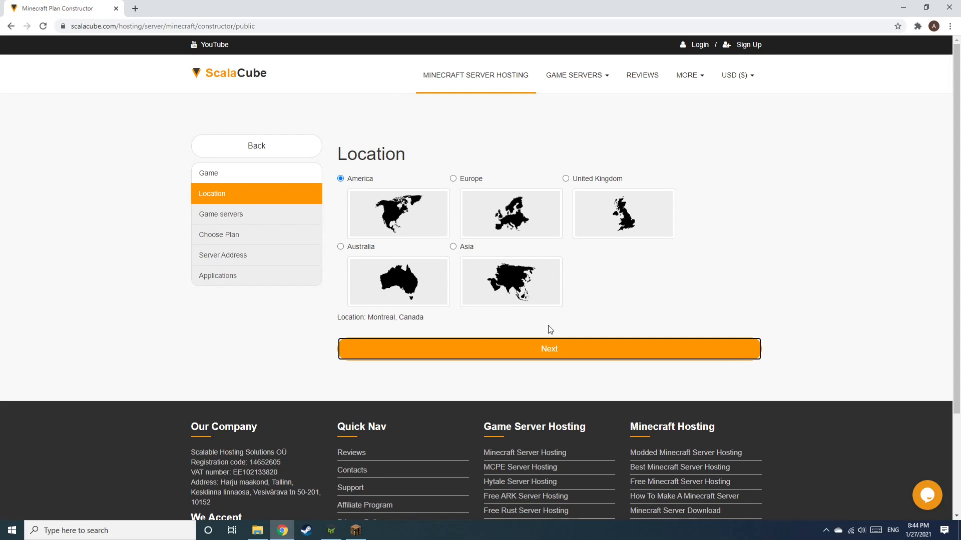
Step: Continue with America location and Dark Age game server through to the Server Address step
{"action": "left_click", "coordinate": [549, 348]}
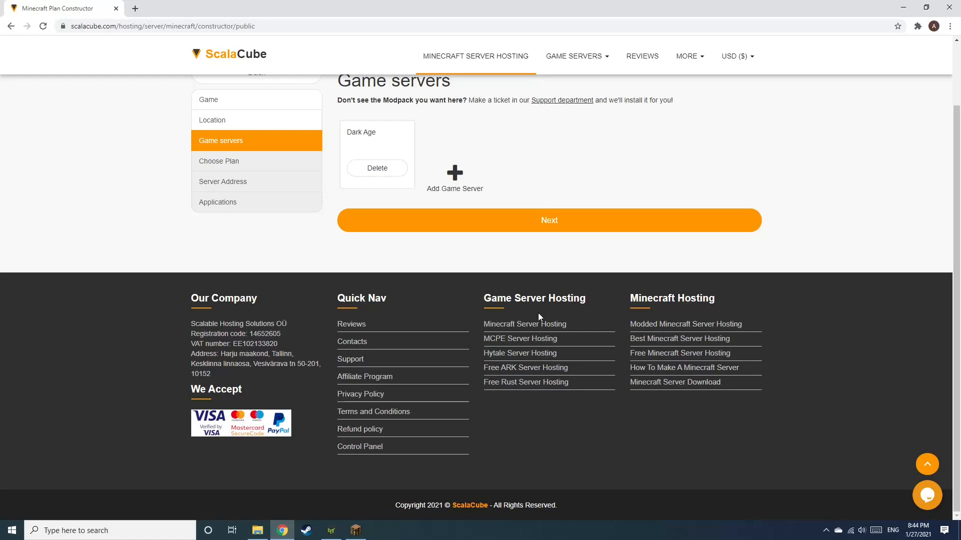
{"action": "left_click", "coordinate": [548, 220]}
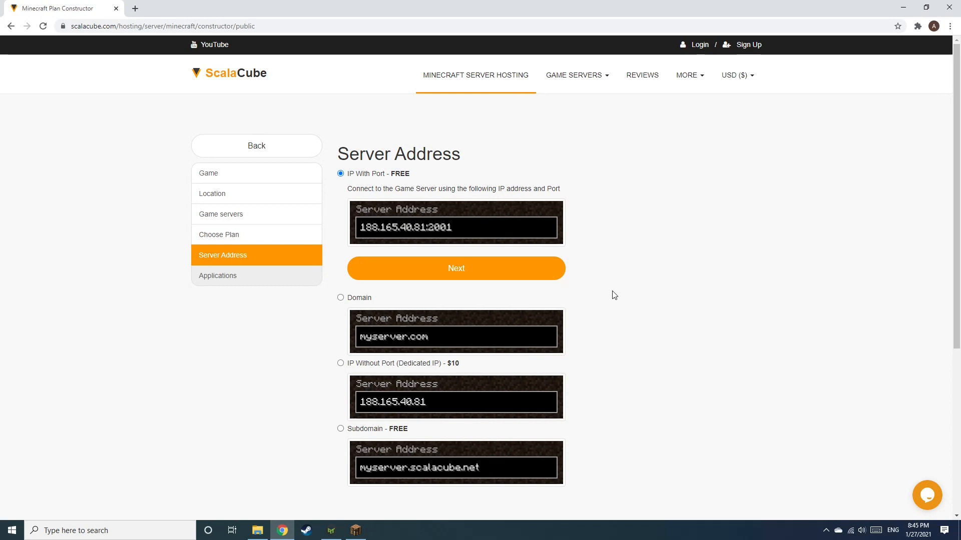
Step: Accept the free IP-with-port address and no extra applications, reaching the VPS 3G order
{"action": "left_click", "coordinate": [456, 268]}
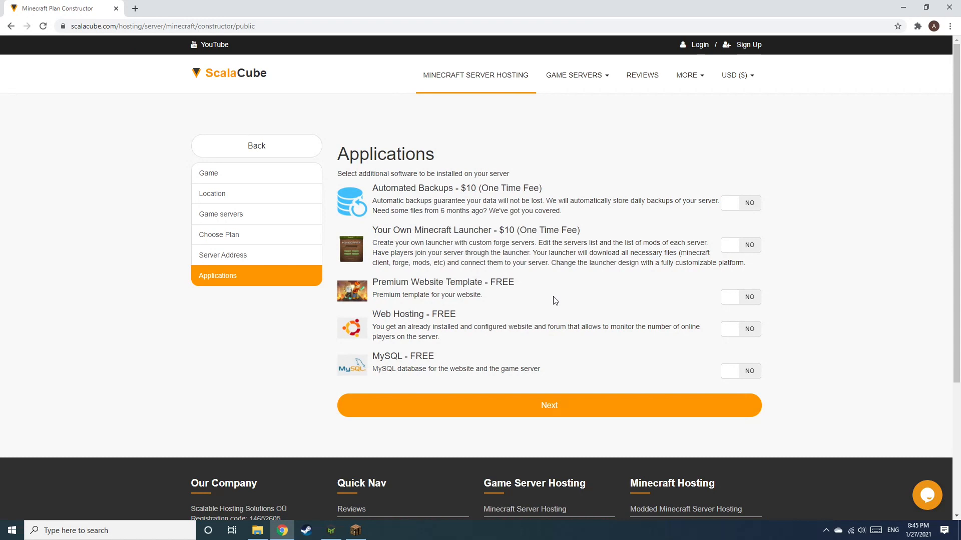
{"action": "left_click", "coordinate": [547, 406]}
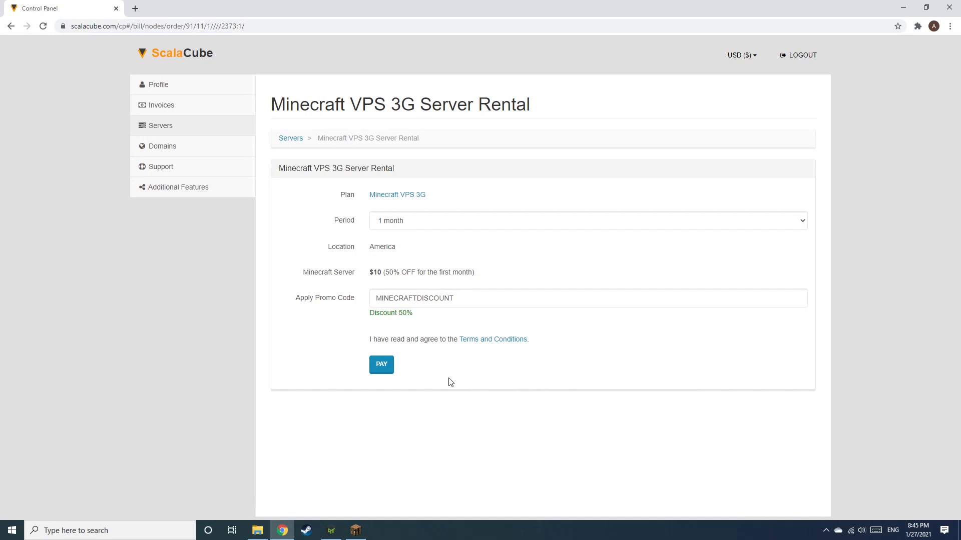
Step: Pay for the Minecraft VPS 3G rental so the Dark Age server is created
{"action": "left_click", "coordinate": [381, 364]}
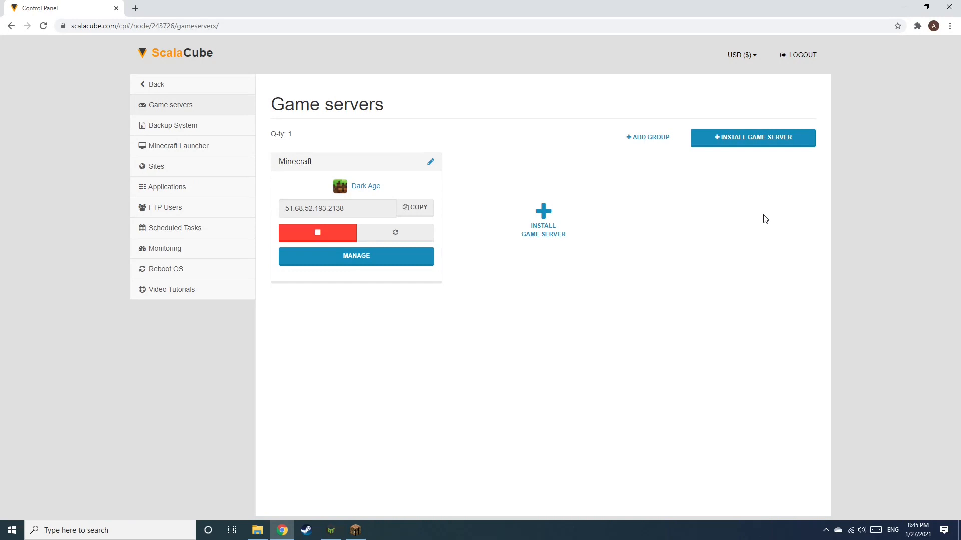
Step: Manage the Dark Age server, copy its IP 51.68.52.193:2138 and join it in Minecraft
{"action": "left_click", "coordinate": [356, 257]}
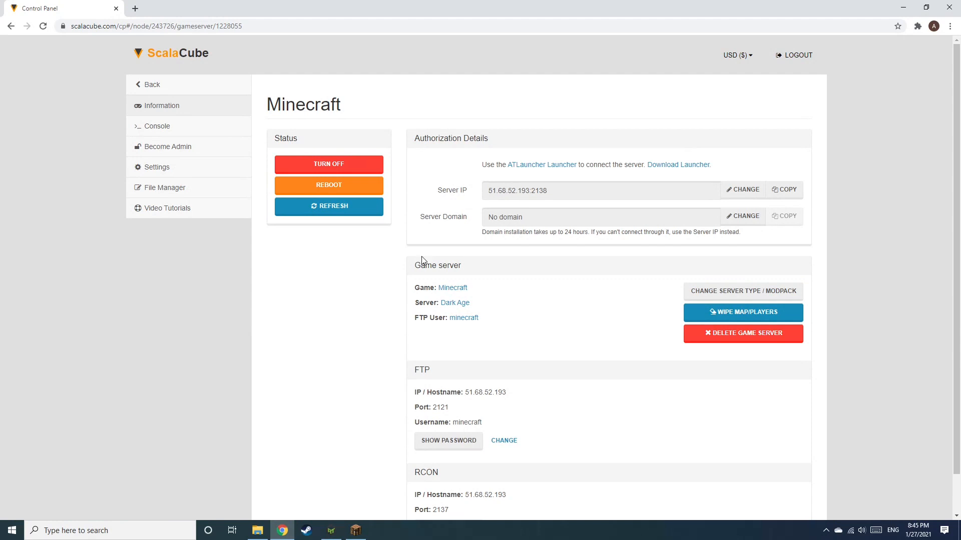
{"action": "left_click", "coordinate": [601, 190]}
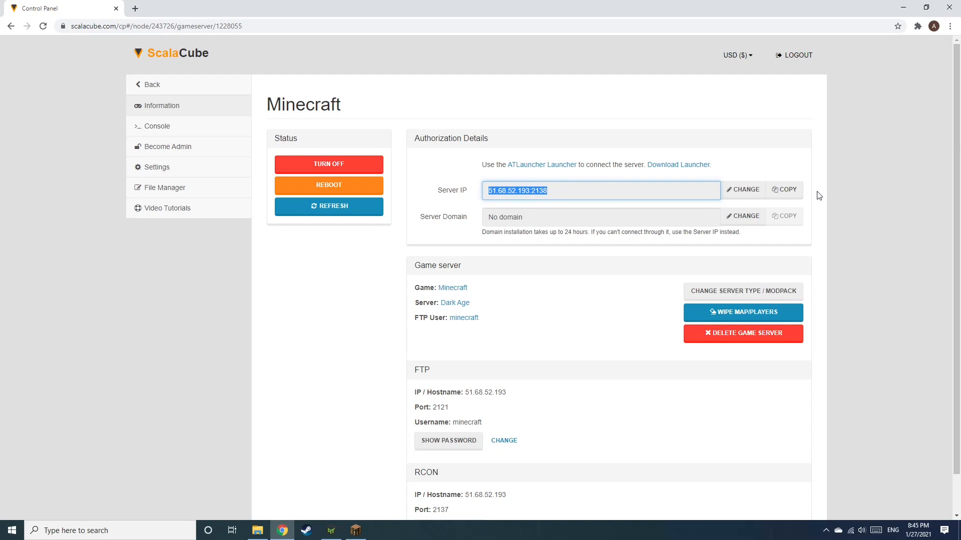
{"action": "left_click", "coordinate": [355, 530]}
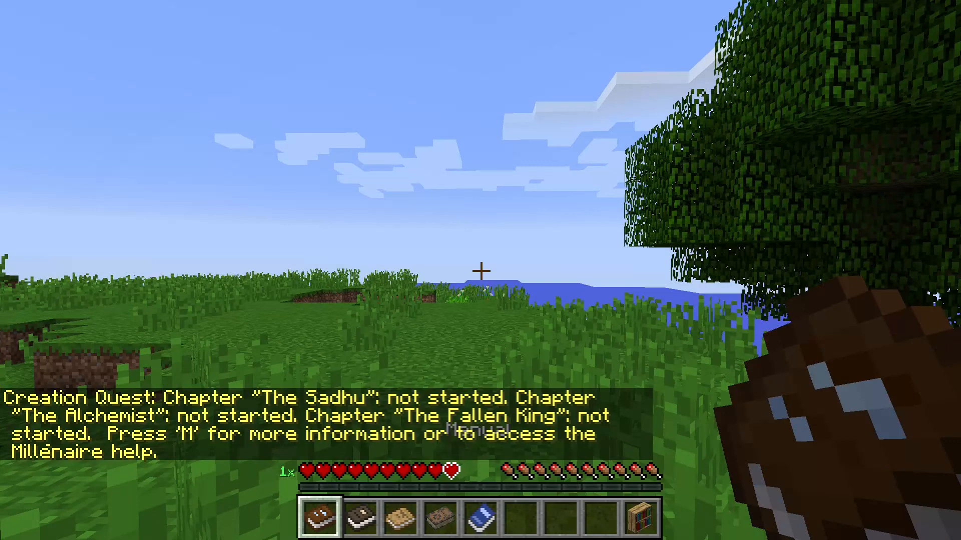
{"action": "key", "text": "m"}
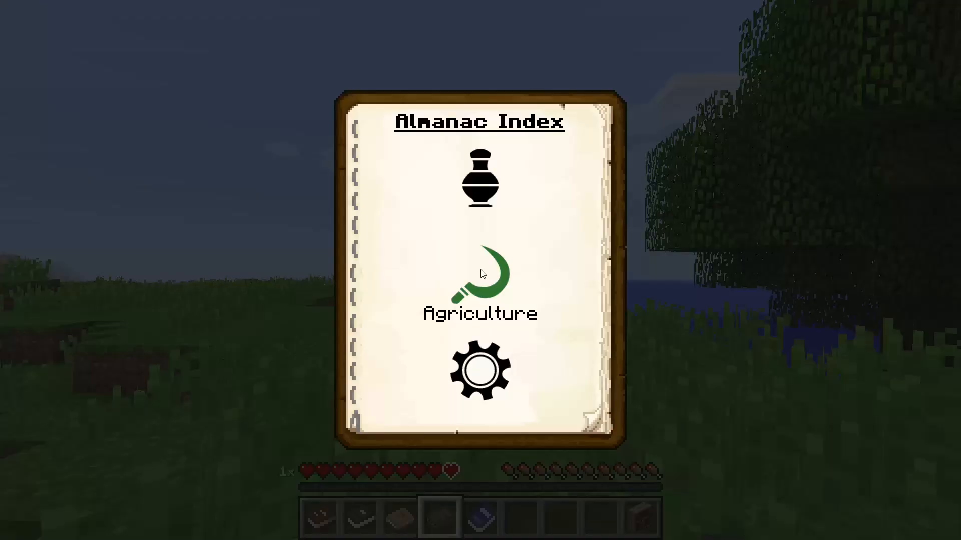
{"action": "left_click", "coordinate": [480, 280]}
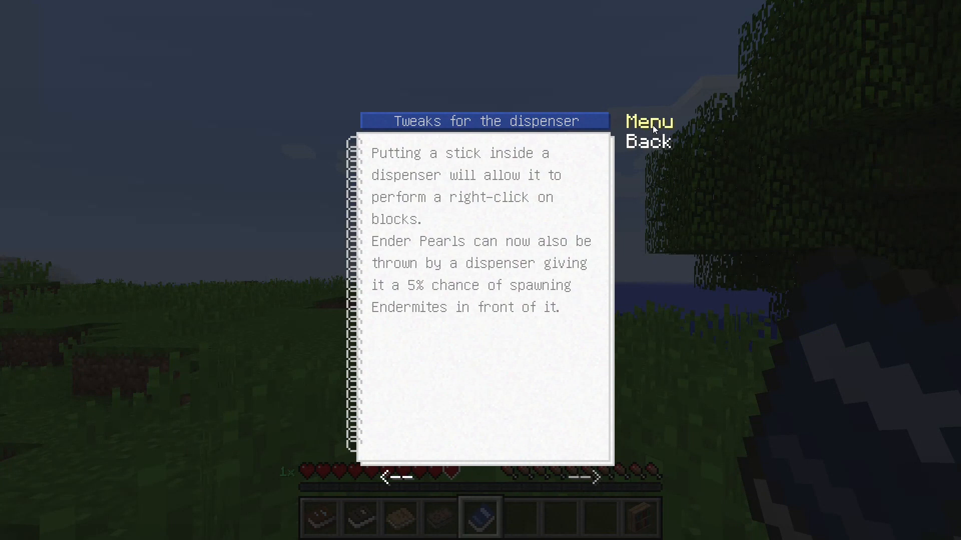
{"action": "left_click", "coordinate": [647, 141]}
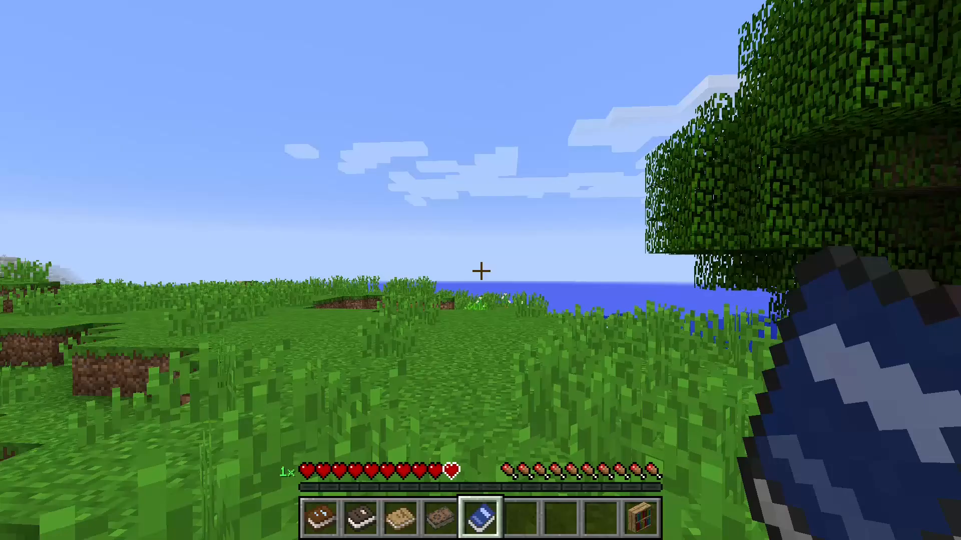